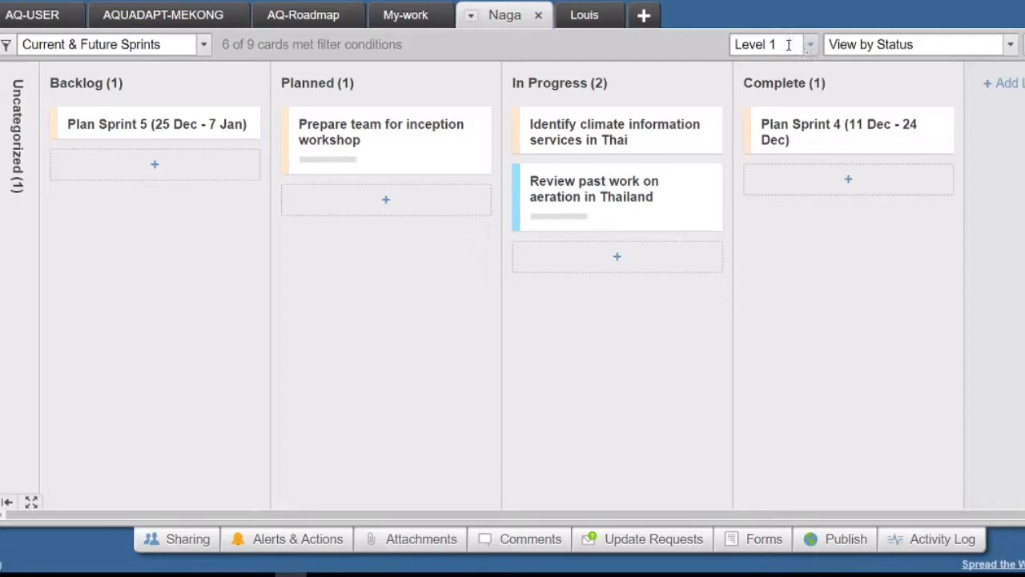
# Clear the Current & Future Sprints filter so every card shows, checking the grid layout along the way
pyautogui.click(112, 45)
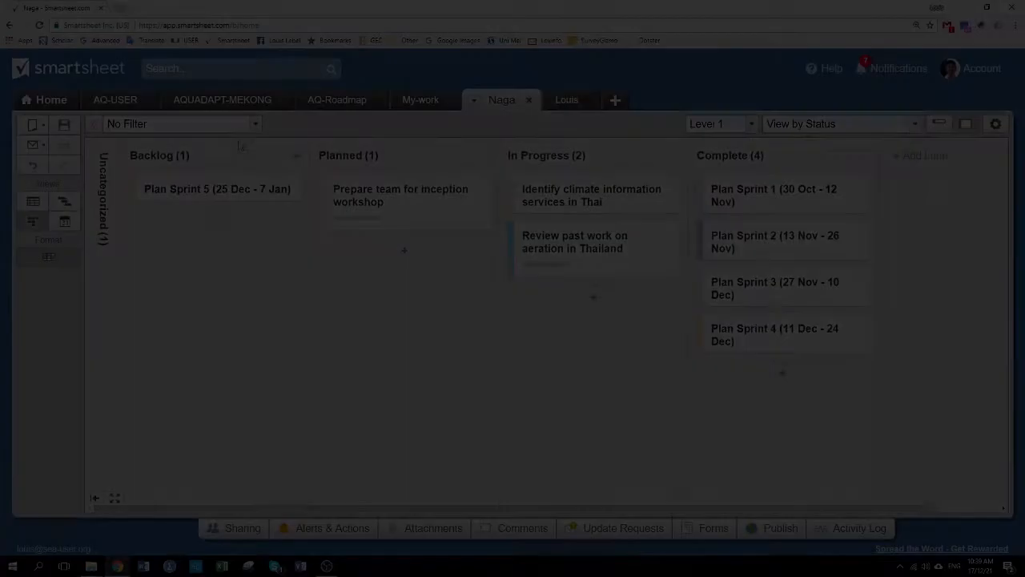
pyautogui.click(32, 201)
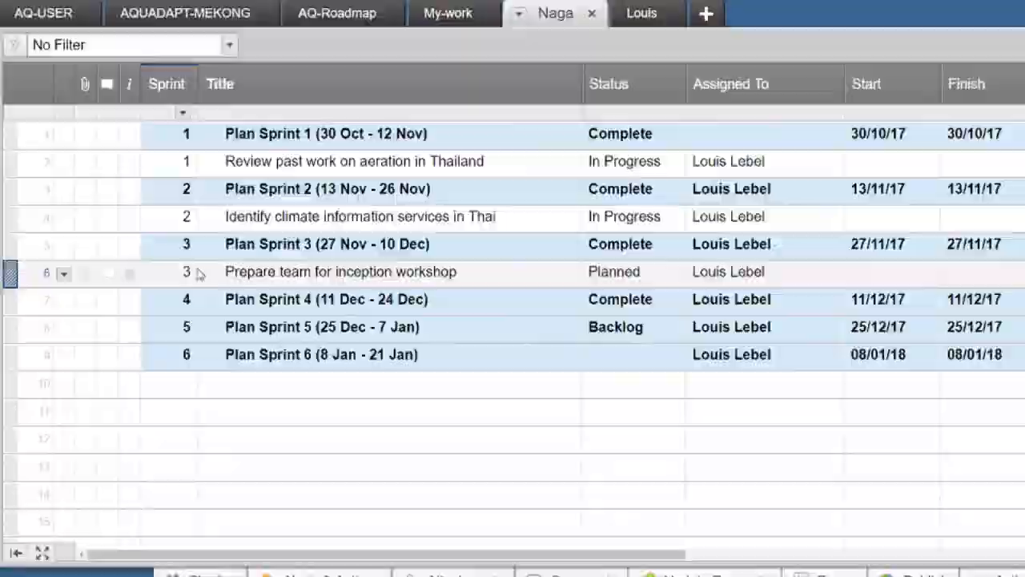
pyautogui.press('F11')
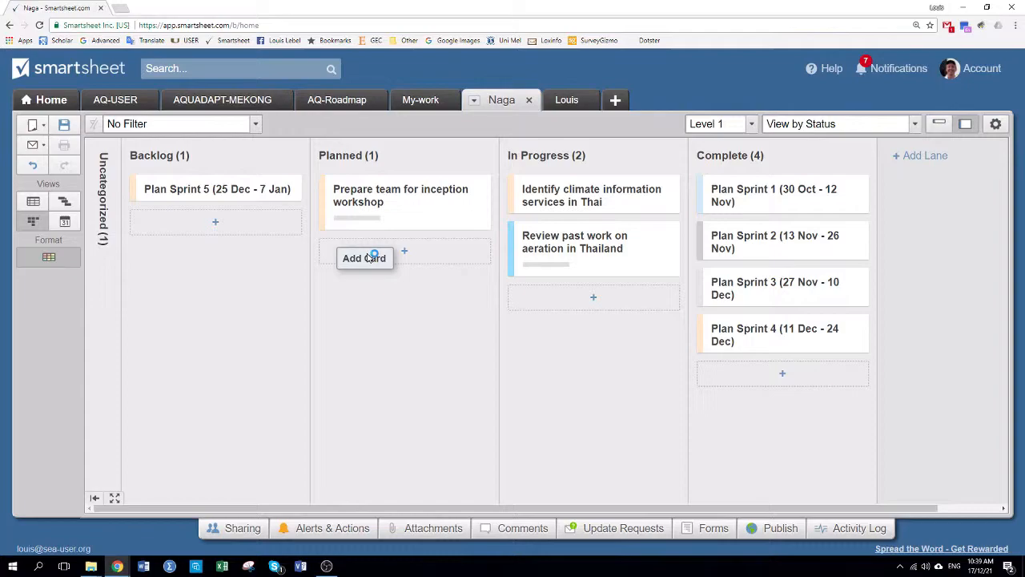
# Add a Planned card 'Plan schedule for baseline data collection' and remove the blank row above it
pyautogui.click(365, 258)
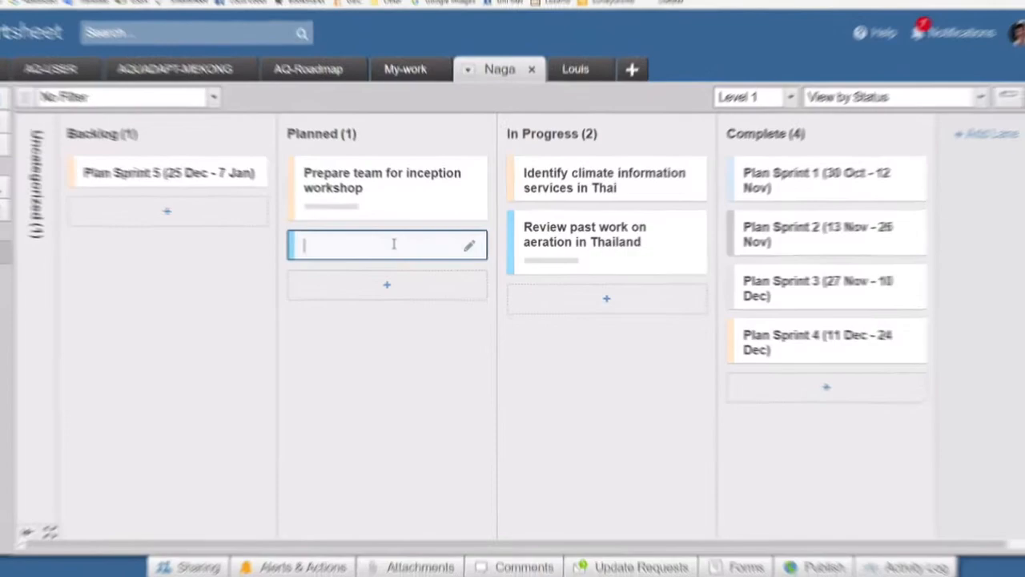
pyautogui.write('Plan schedule f')
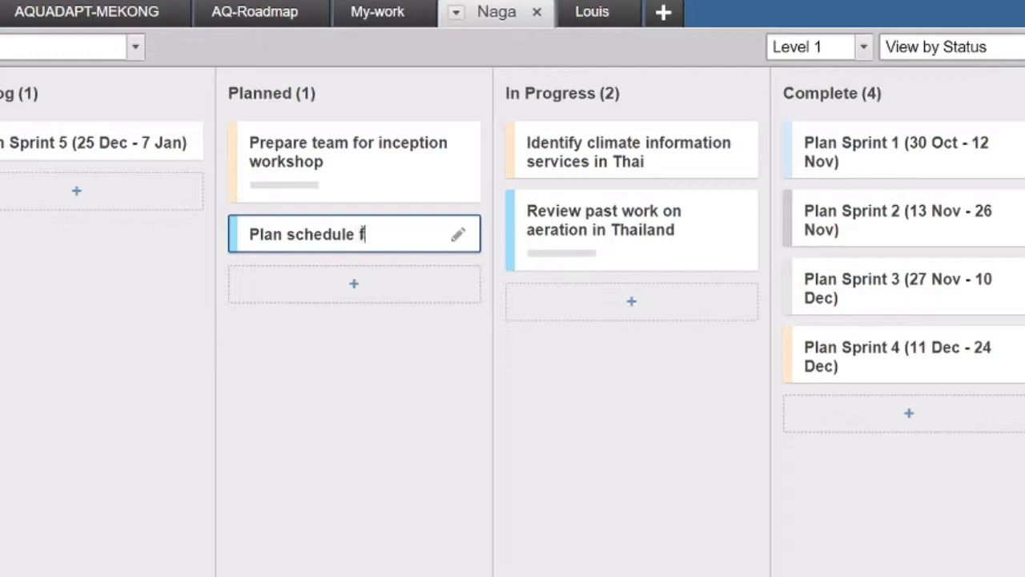
pyautogui.write('or baseline data collection')
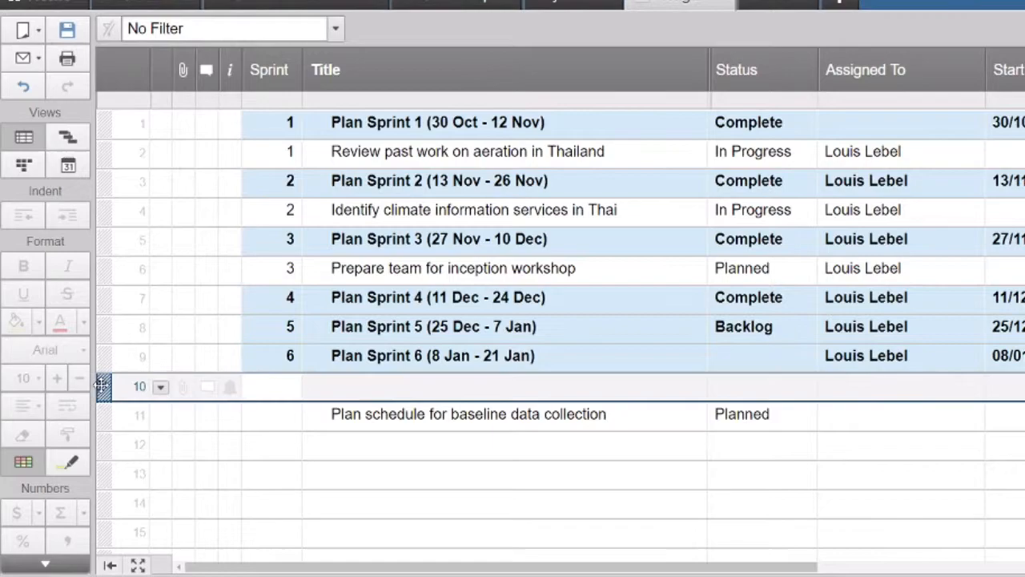
pyautogui.click(125, 386)
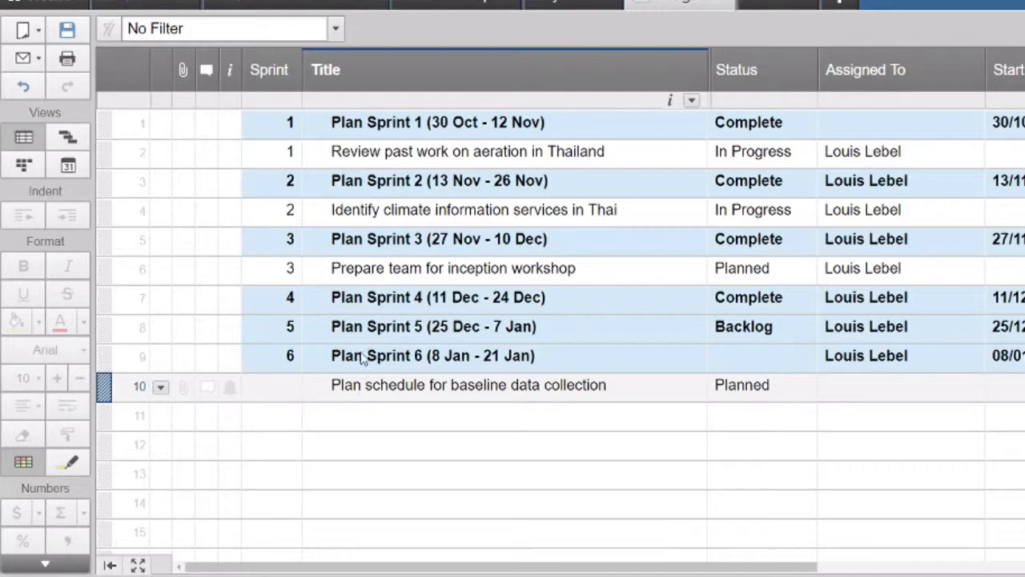
pyautogui.click(269, 70)
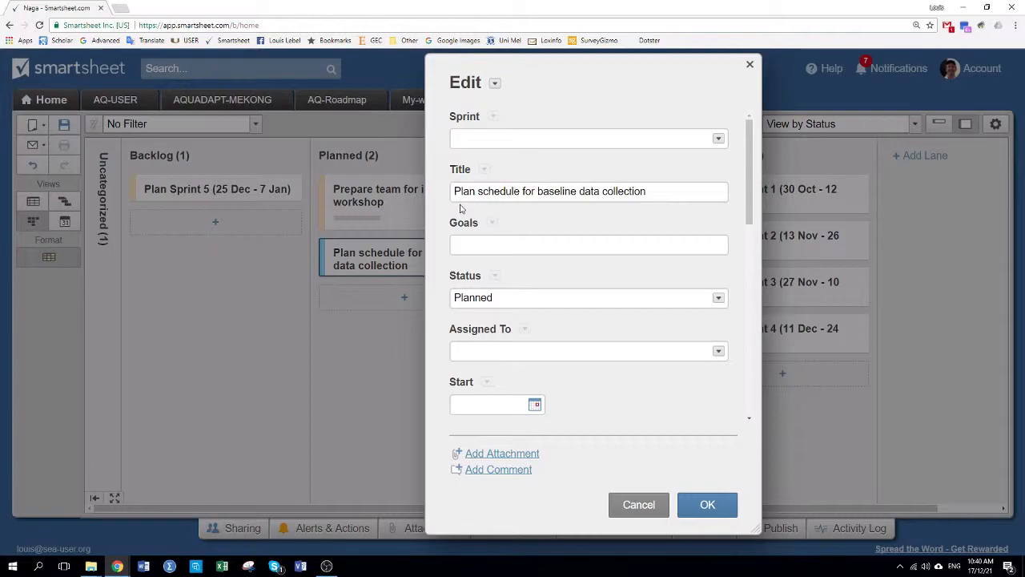
# Close the edit form and move 'Prepare team for inception workshop' into the In Progress lane
pyautogui.click(708, 503)
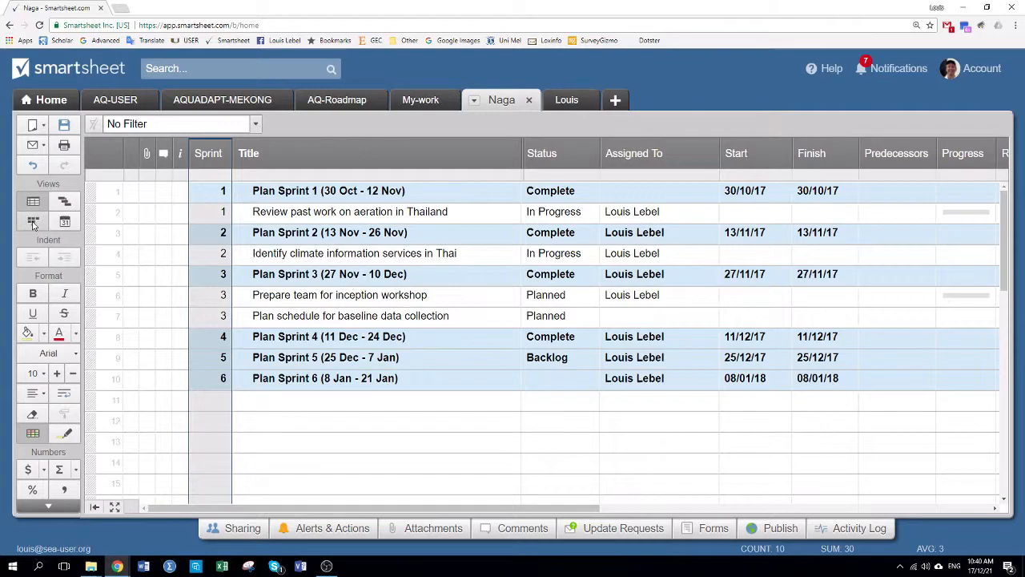
pyautogui.click(32, 221)
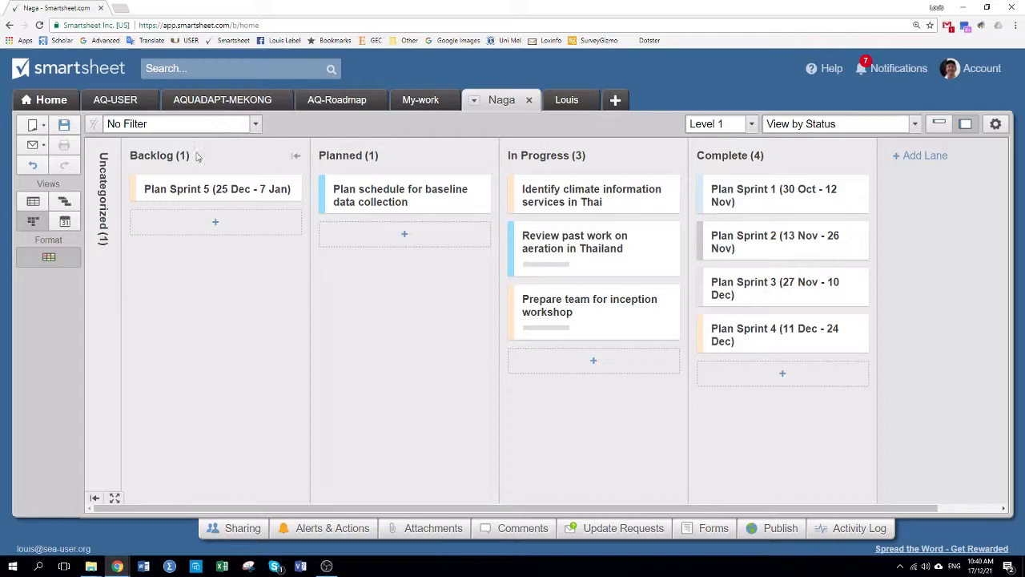
# Review the 'Title contains SPRINT' conditional formatting rule in grid view without changing it
pyautogui.click(33, 201)
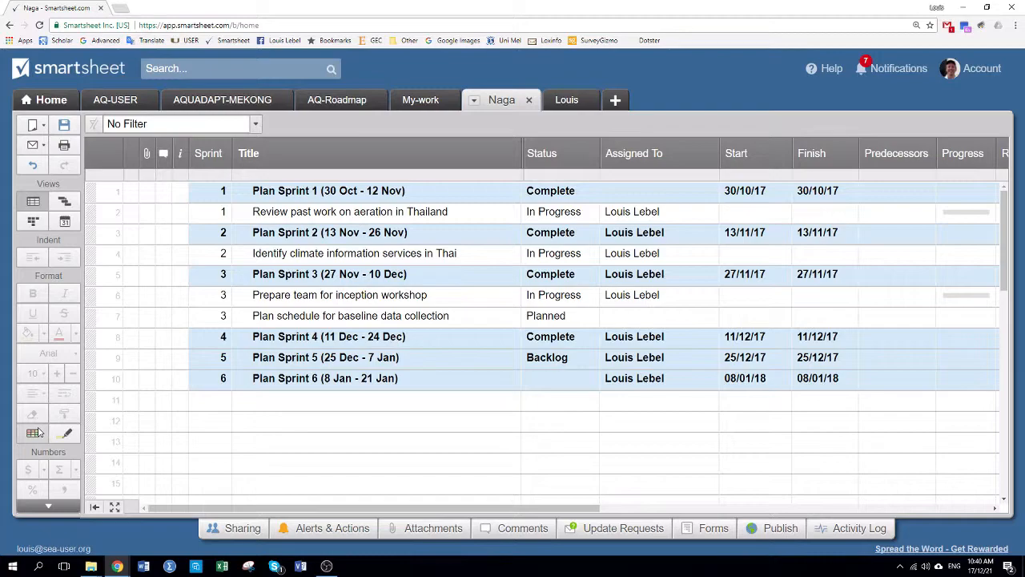
pyautogui.click(32, 432)
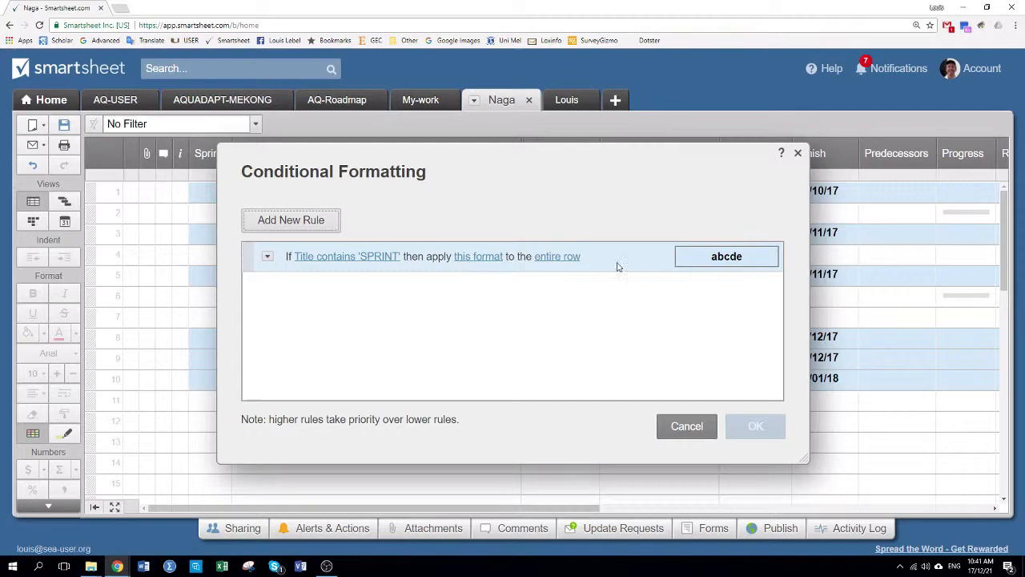
pyautogui.click(686, 426)
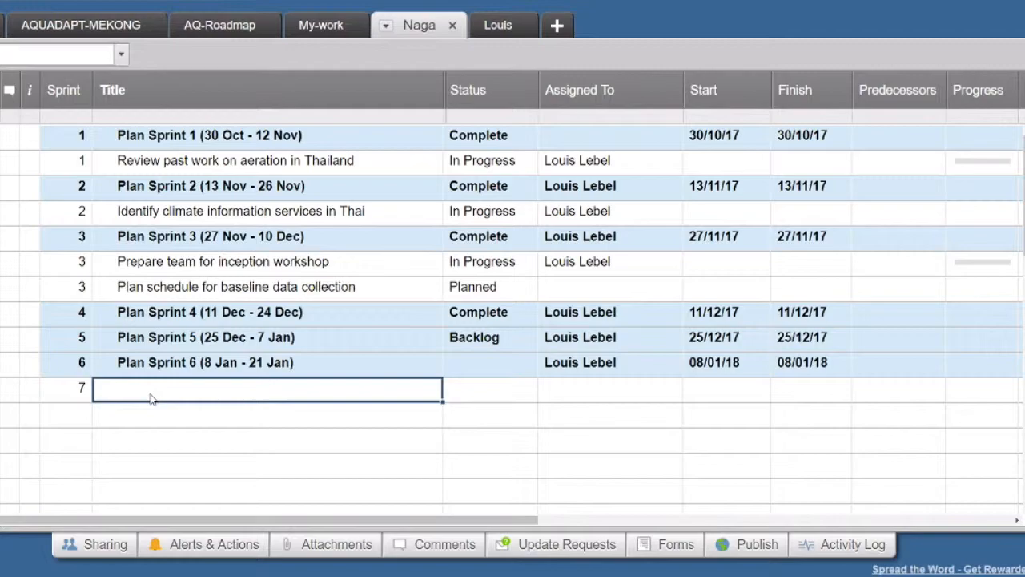
# Title row 7 'Plan 7 (22 Jan - 5 Feb)' and begin setting its start date
pyautogui.write('Plan 7 (')
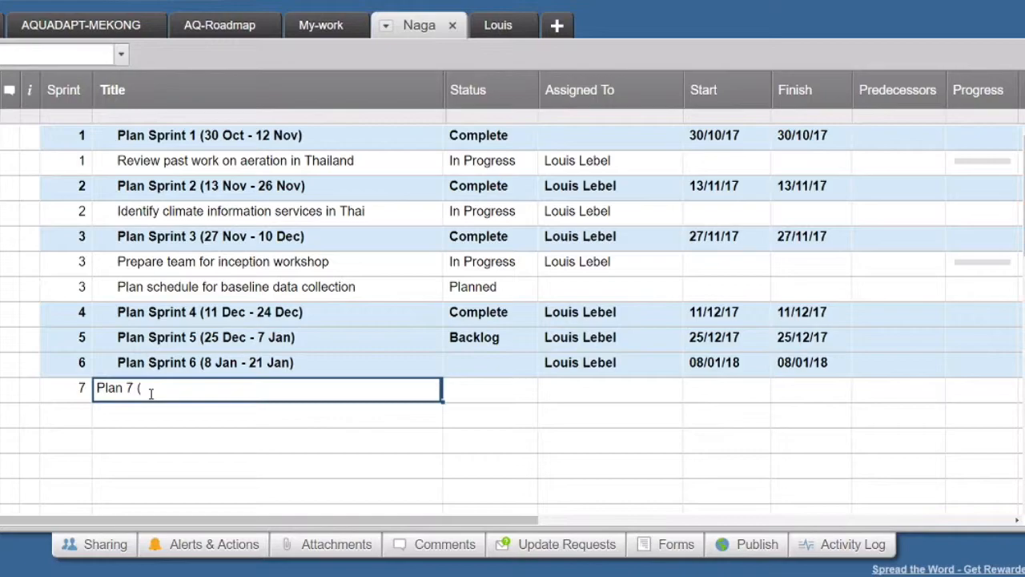
pyautogui.write('22 Jan - 5 Feb')
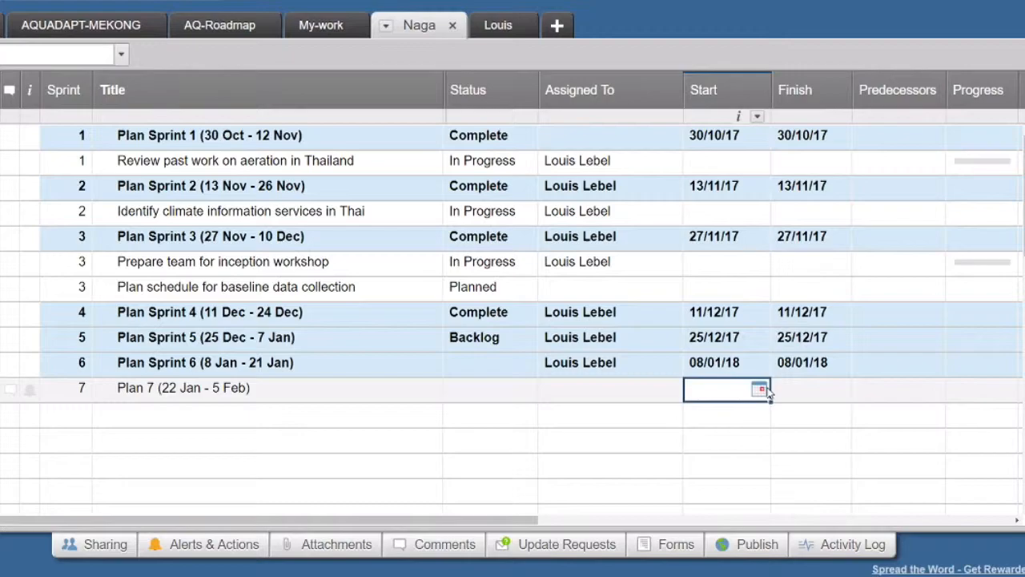
pyautogui.click(759, 389)
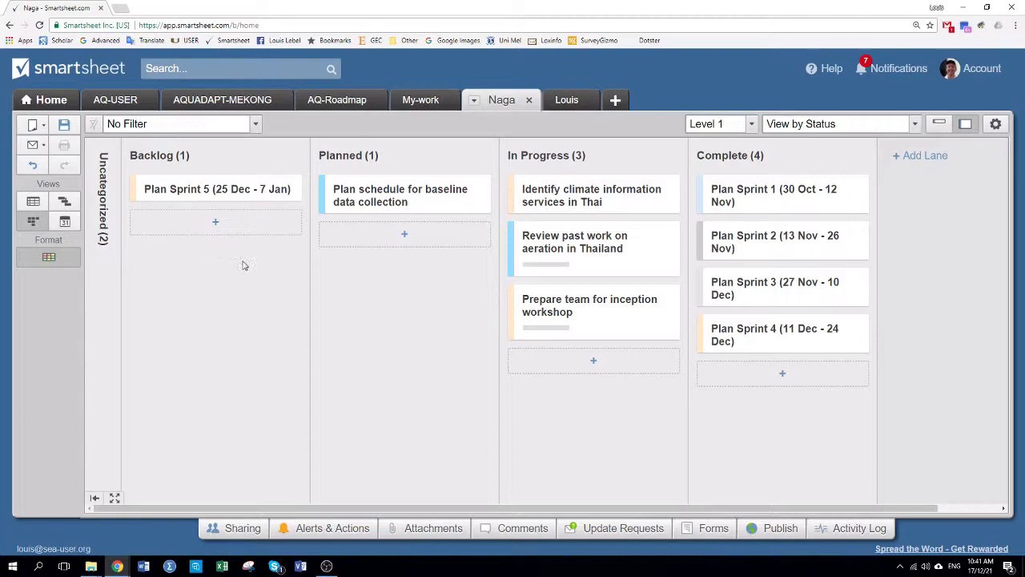
# Add a Planned card 'Complete review of climate services in other countries'
pyautogui.click(404, 234)
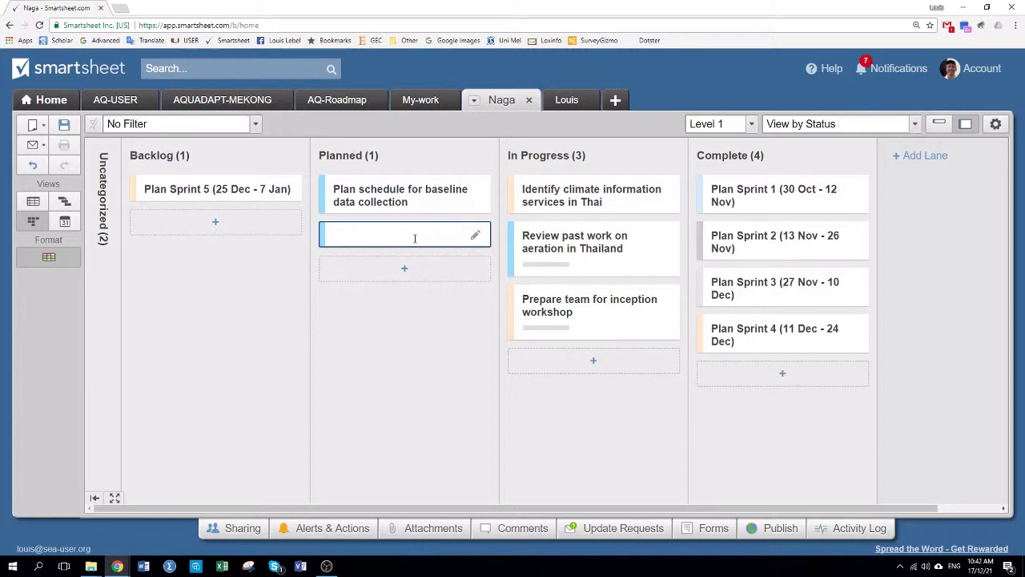
pyautogui.write('Complete review')
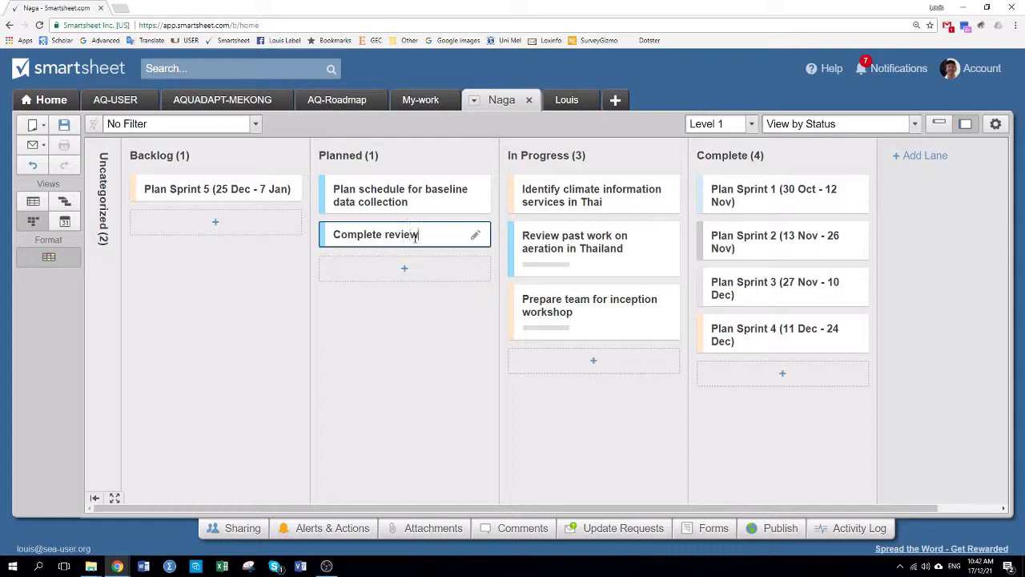
pyautogui.write('of climate services in other countries')
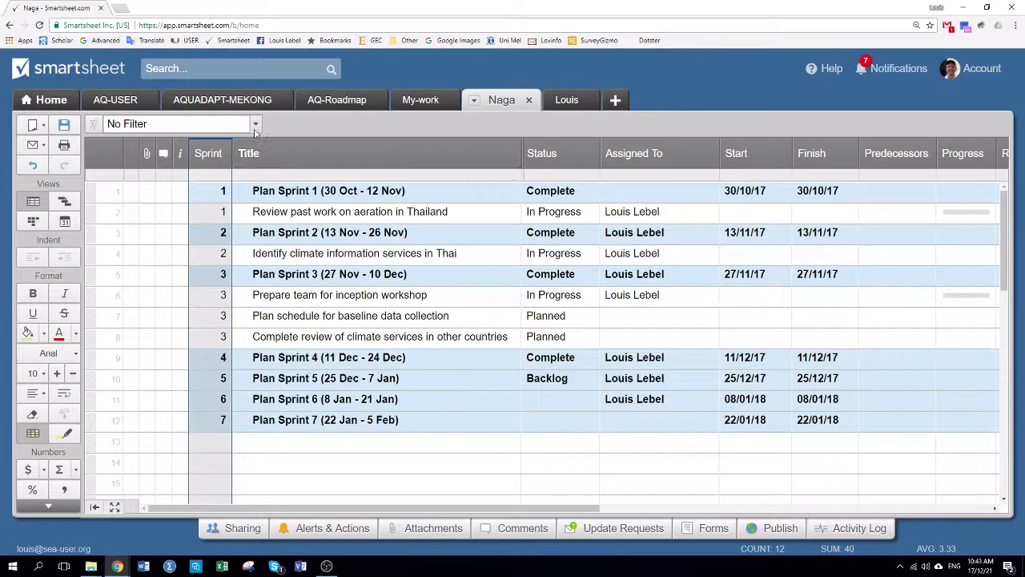
# Filter to current and future sprints and drag the workshop, Thai climate and baseline-schedule cards to their new status lanes
pyautogui.click(255, 123)
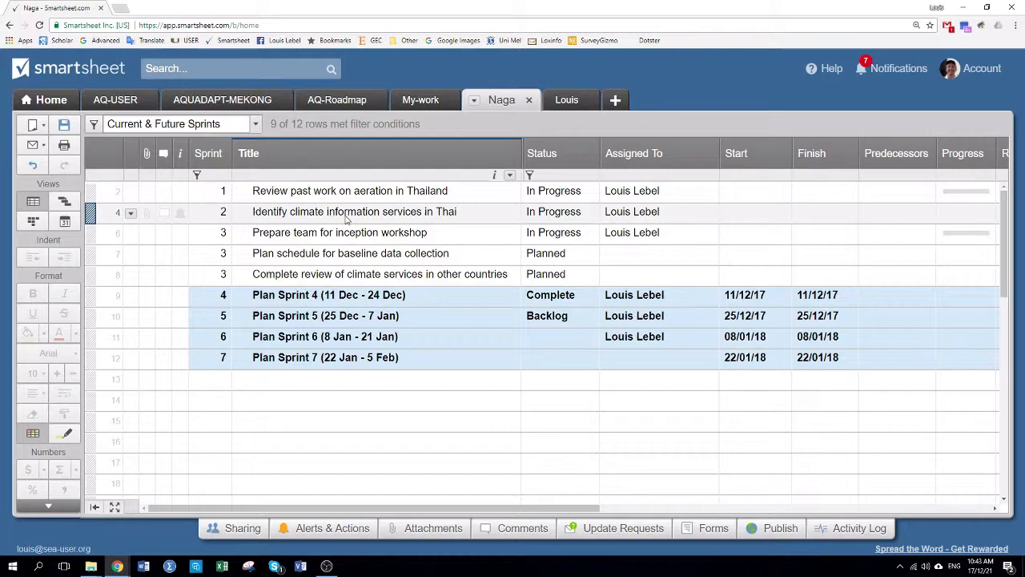
pyautogui.click(255, 124)
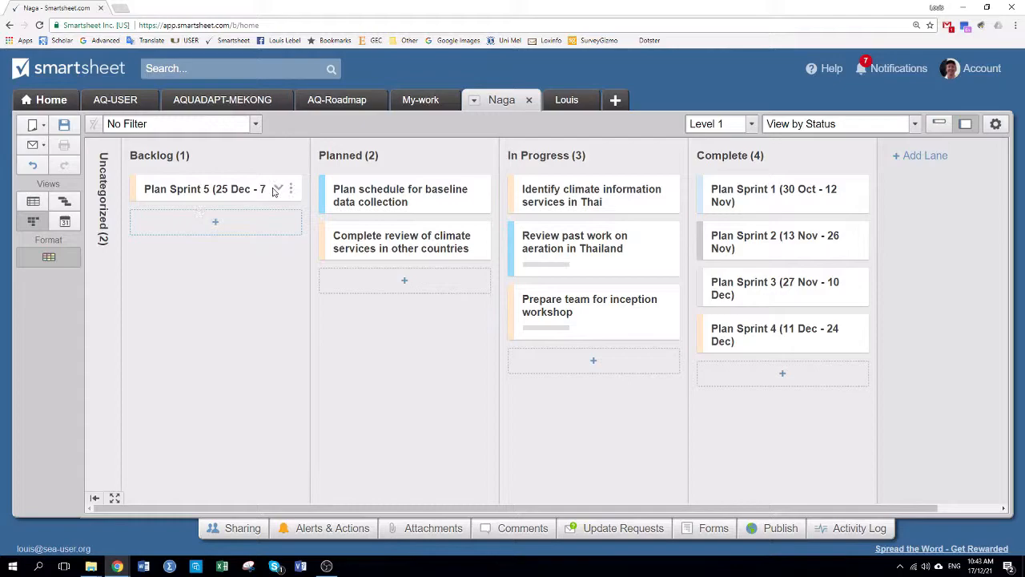
pyautogui.click(257, 123)
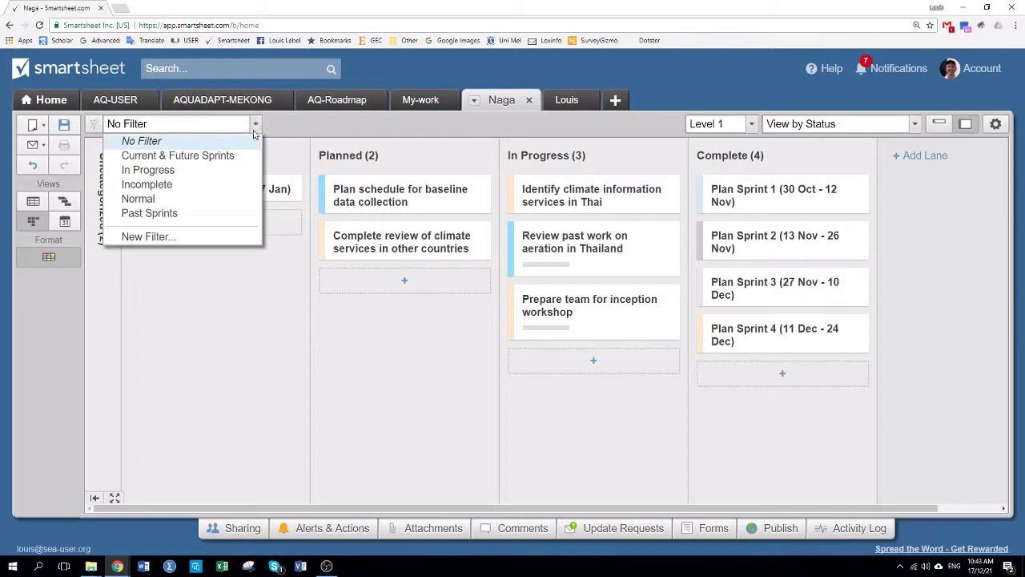
pyautogui.click(177, 155)
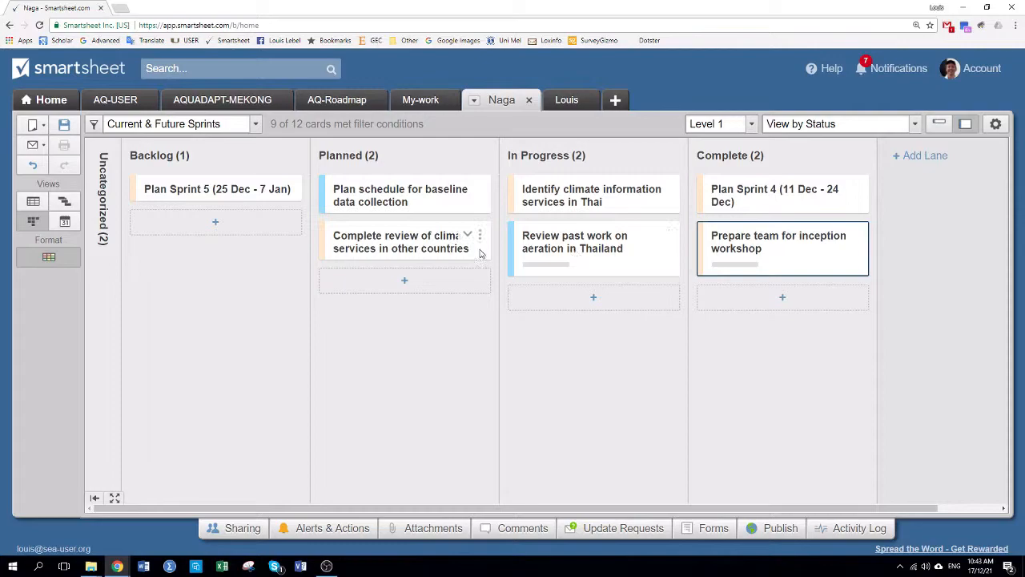
pyautogui.click(401, 196)
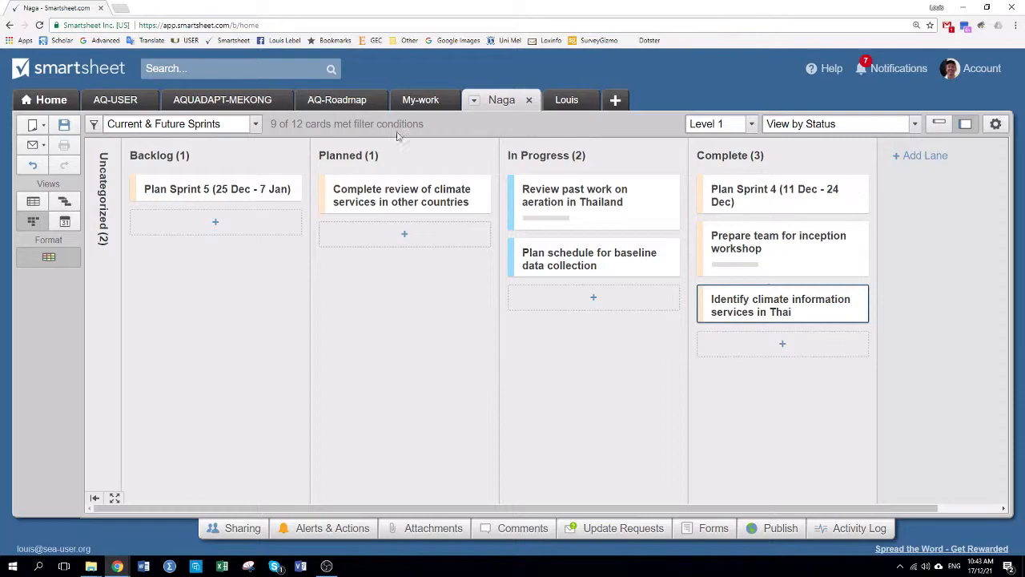
pyautogui.click(32, 202)
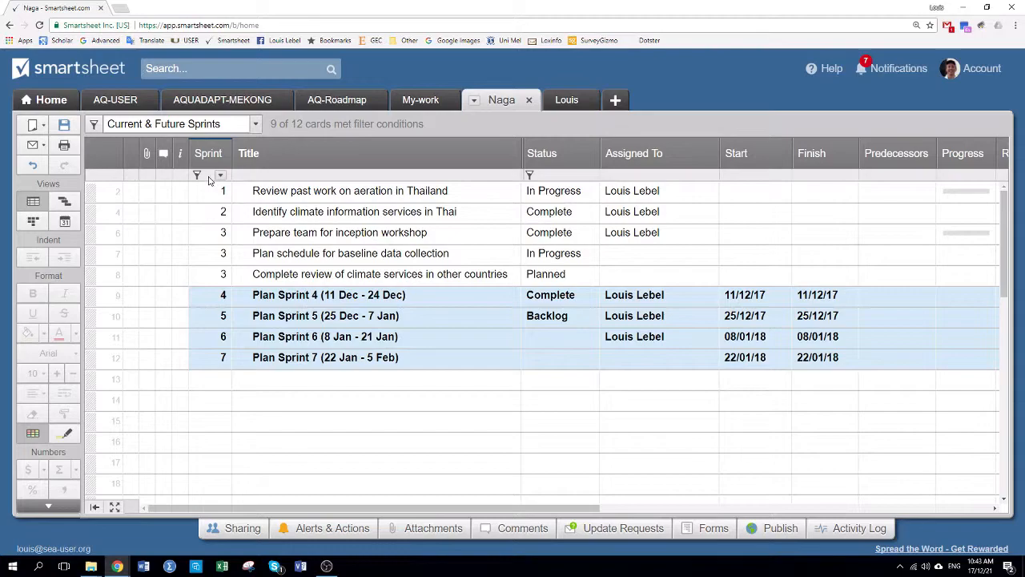
# Unfilter the grid, set the workshop task's start date to 28/11/17 and fill dates down the sprint 3 tasks
pyautogui.click(255, 124)
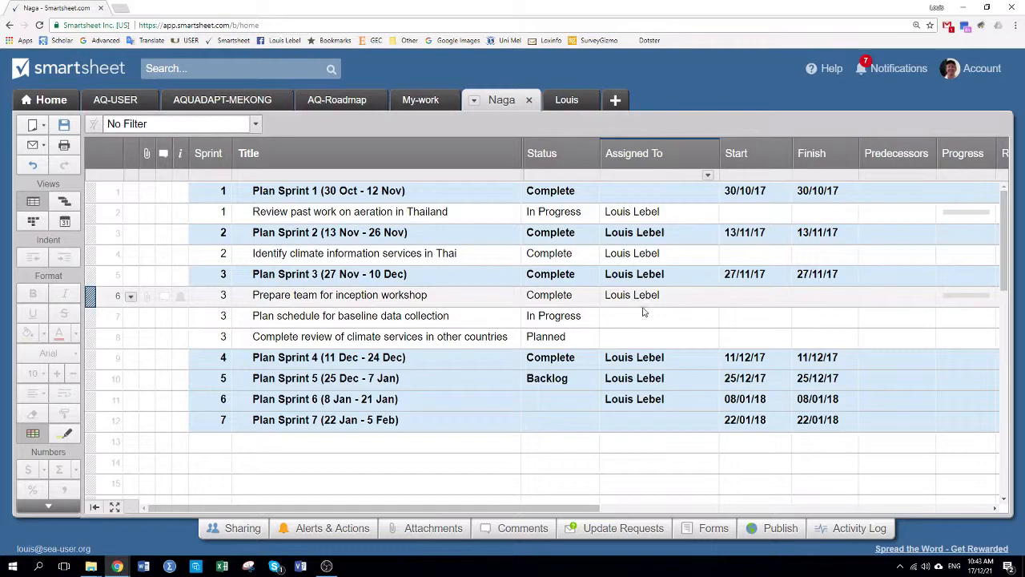
pyautogui.click(753, 295)
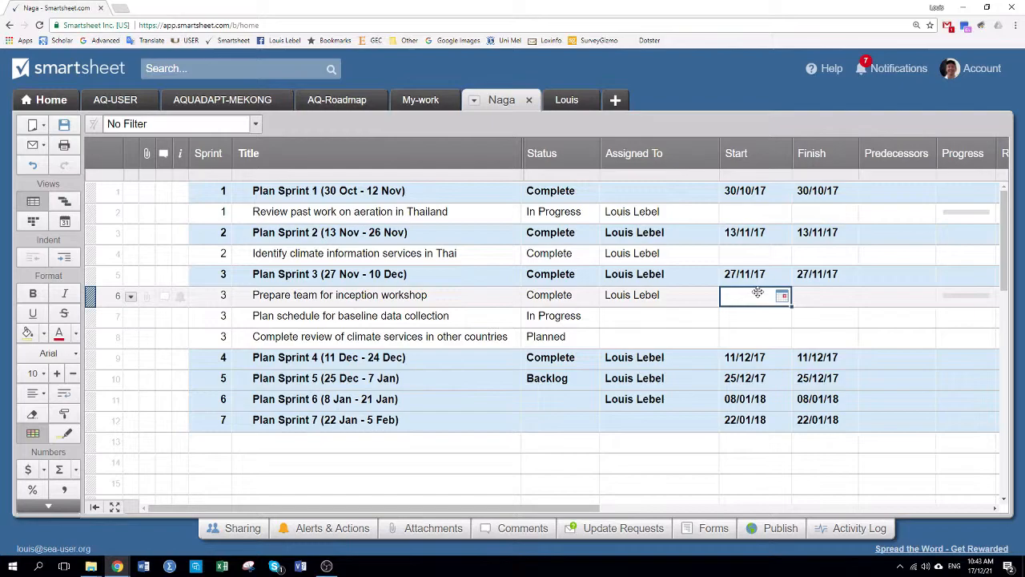
pyautogui.click(782, 295)
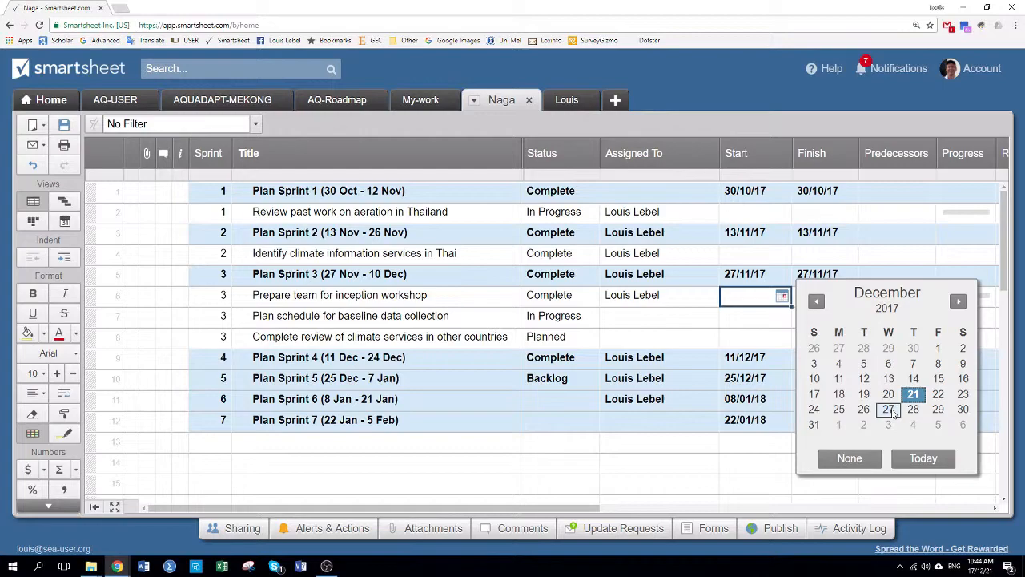
pyautogui.click(913, 410)
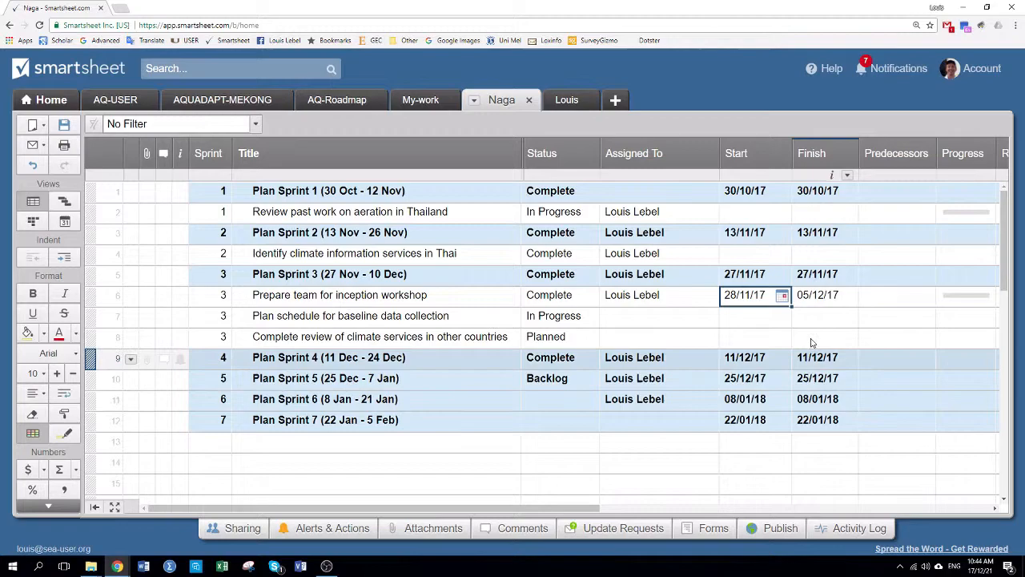
pyautogui.click(825, 294)
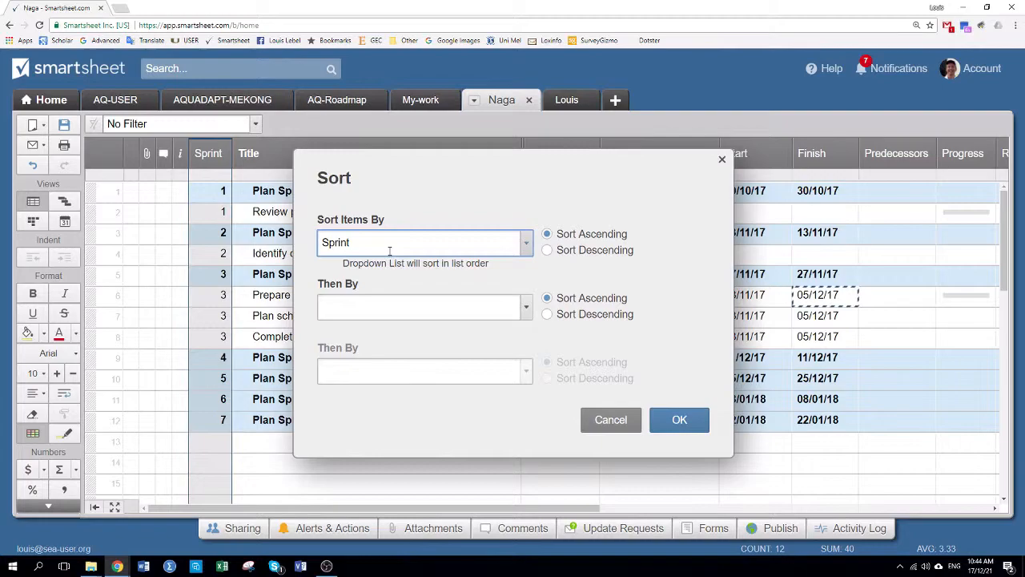
# Apply the ascending sort by Sprint so rows list in sprint order
pyautogui.click(679, 419)
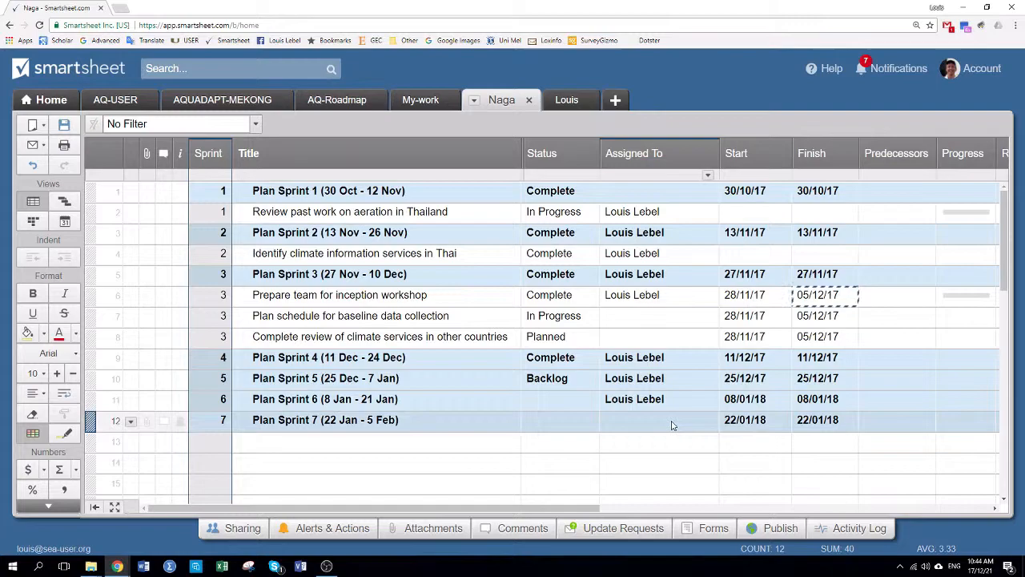
pyautogui.click(548, 378)
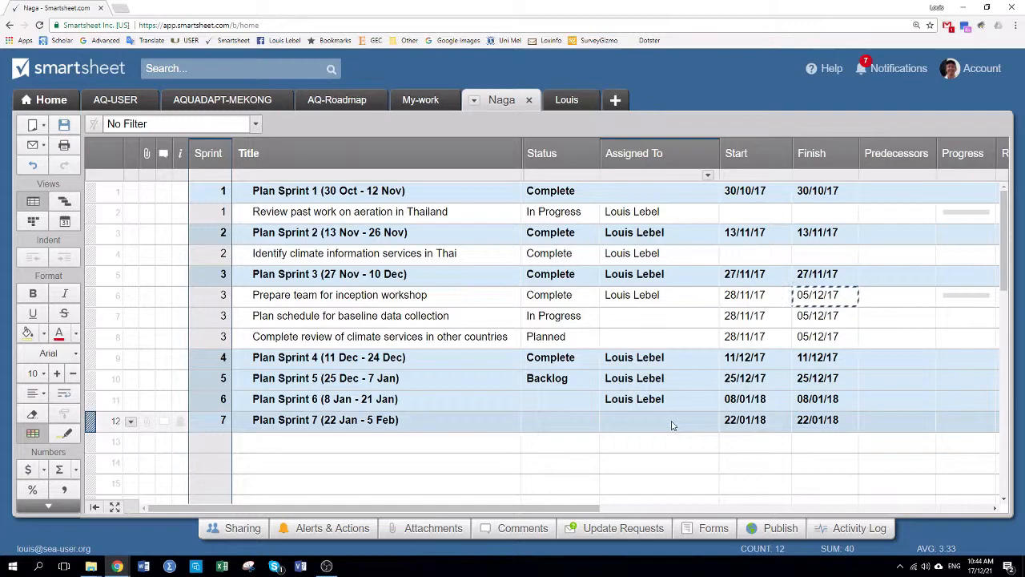